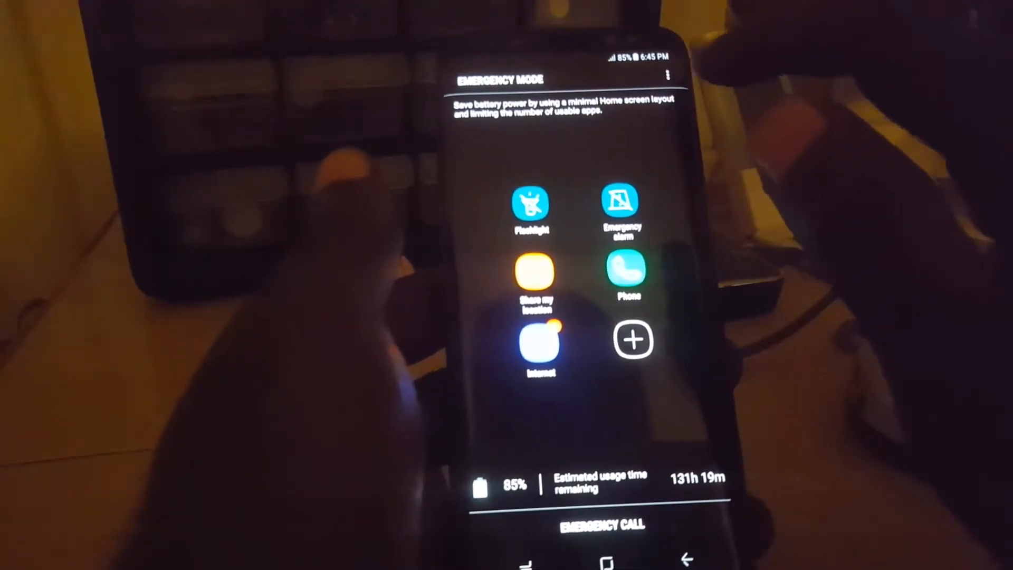
Step: Turn off Emergency mode from the three-dot menu on the Emergency mode screen
left_click(670, 75)
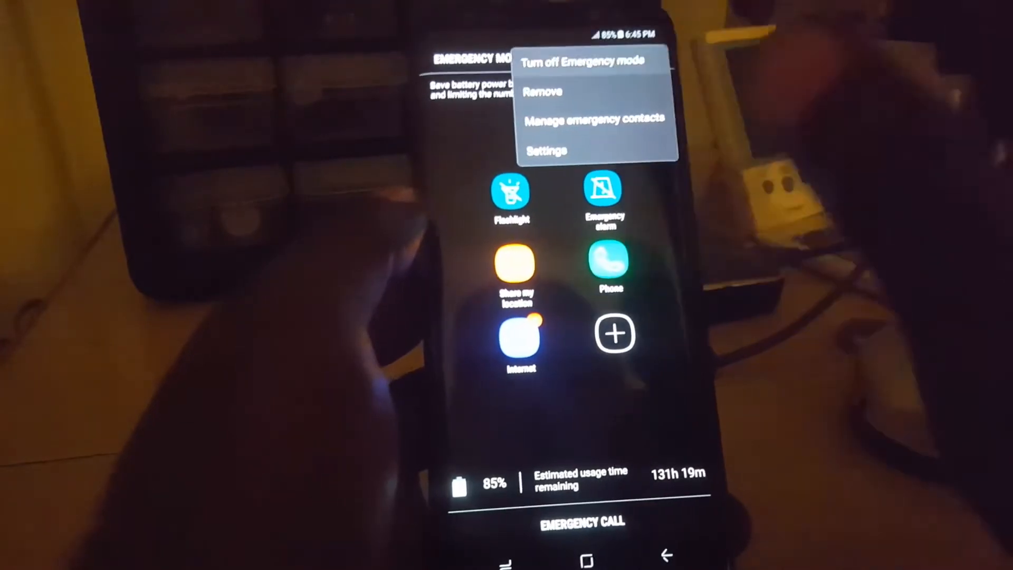
left_click(574, 59)
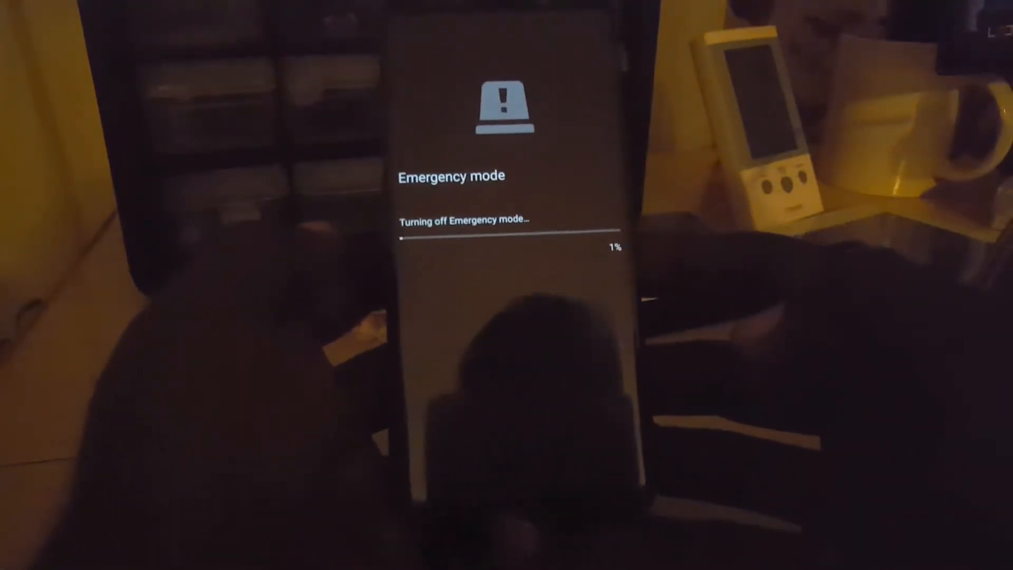